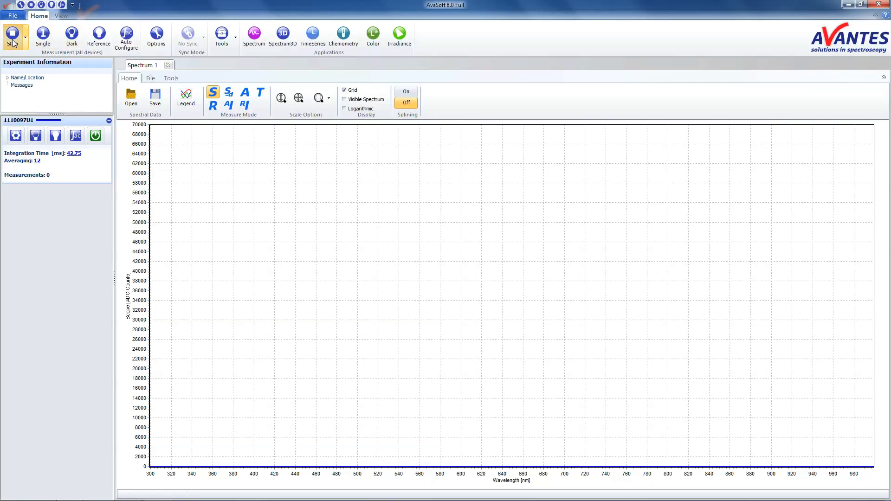
Start continuous scope measurement of the white reference, showing a spectrum peaking near 900 nm.
left_click(12, 36)
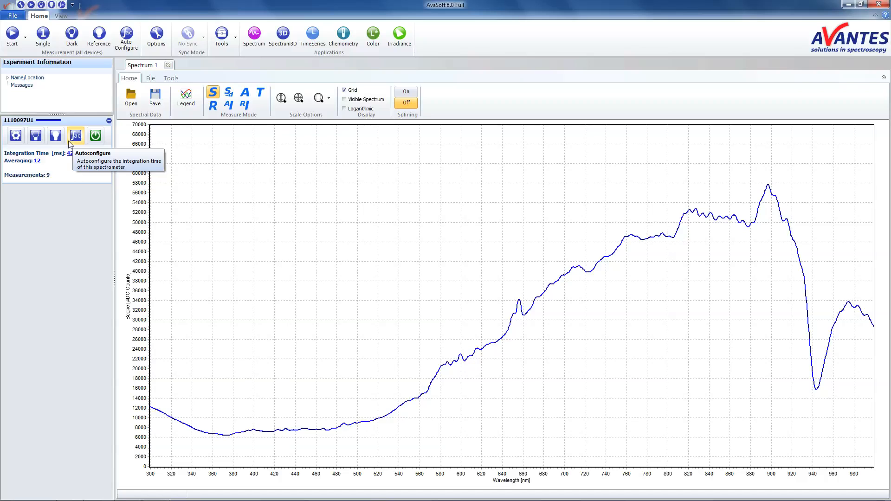
Save the live white spectrum as the reference for spectrometer 1110097U1 and confirm.
left_click(75, 135)
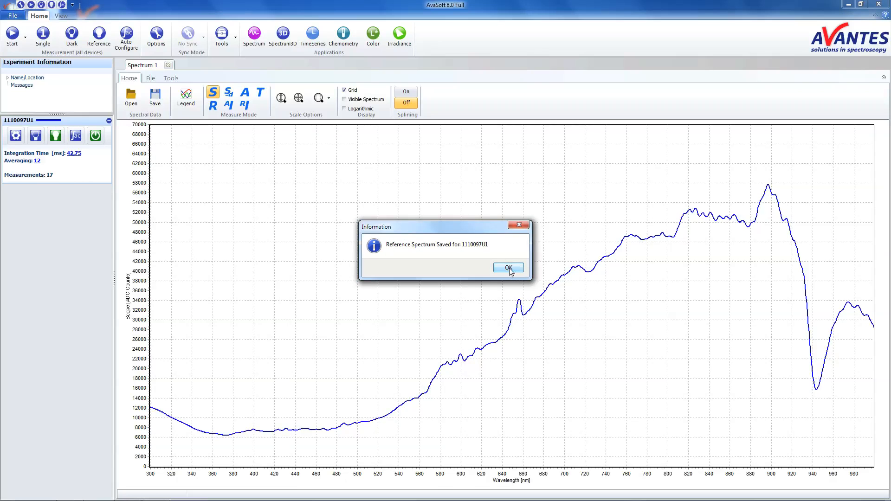
left_click(508, 268)
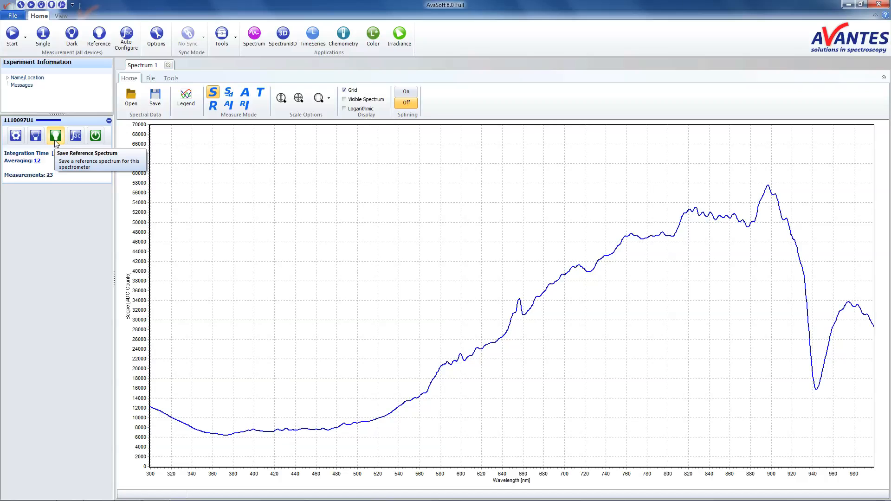
Save the blocked-light dark spectrum, then switch to Reflectance mode showing about 100%.
left_click(55, 135)
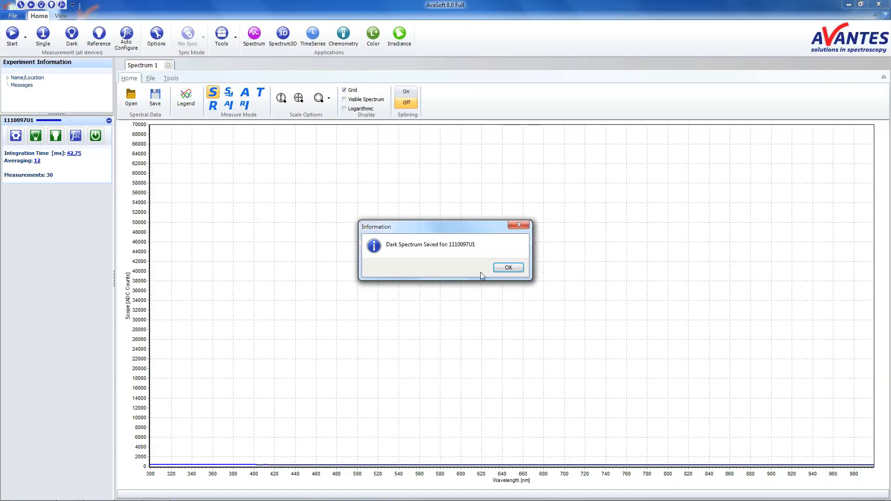
left_click(508, 268)
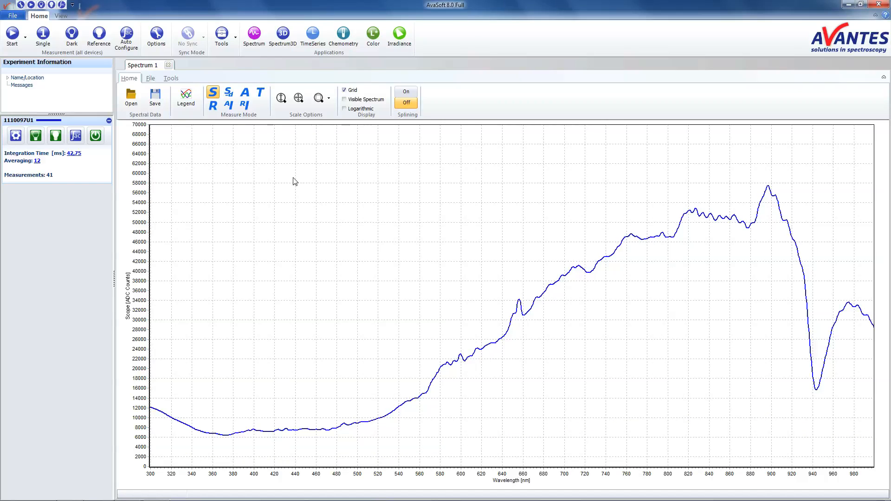
left_click(213, 107)
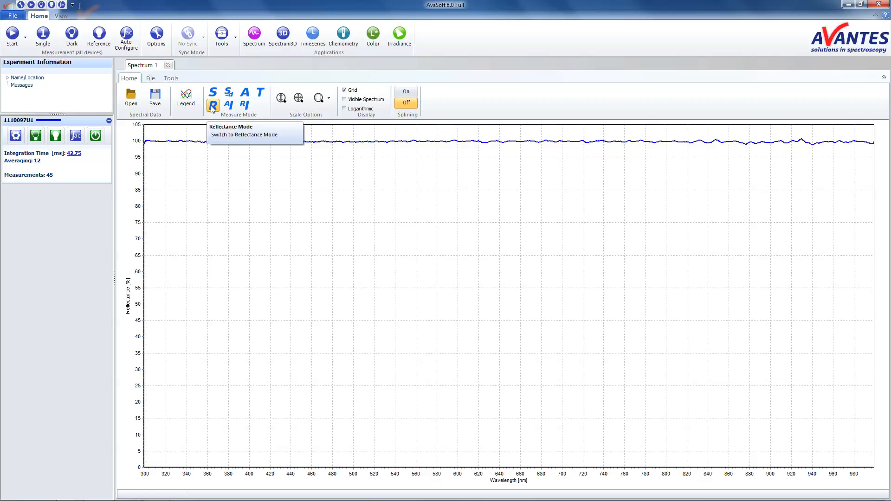